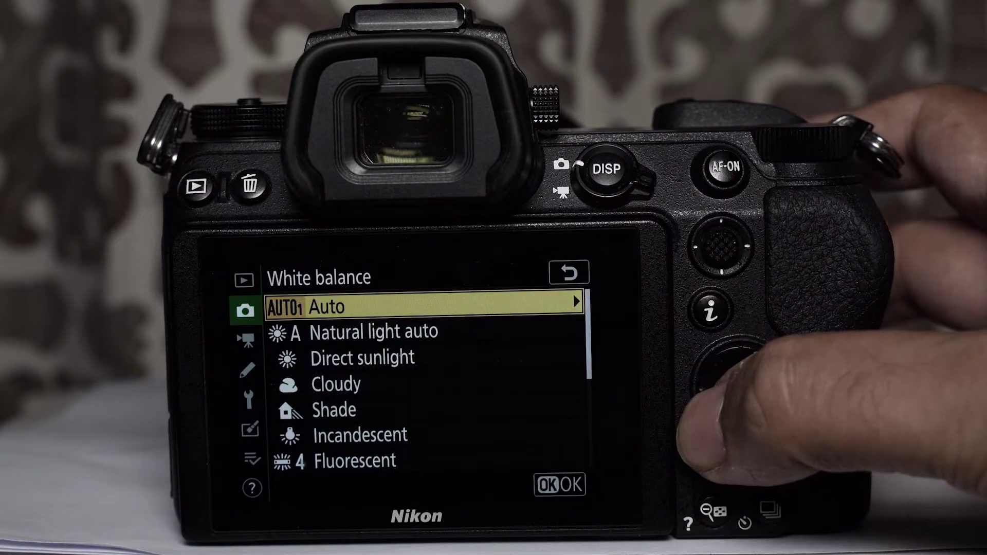
mouse_move(742, 387)
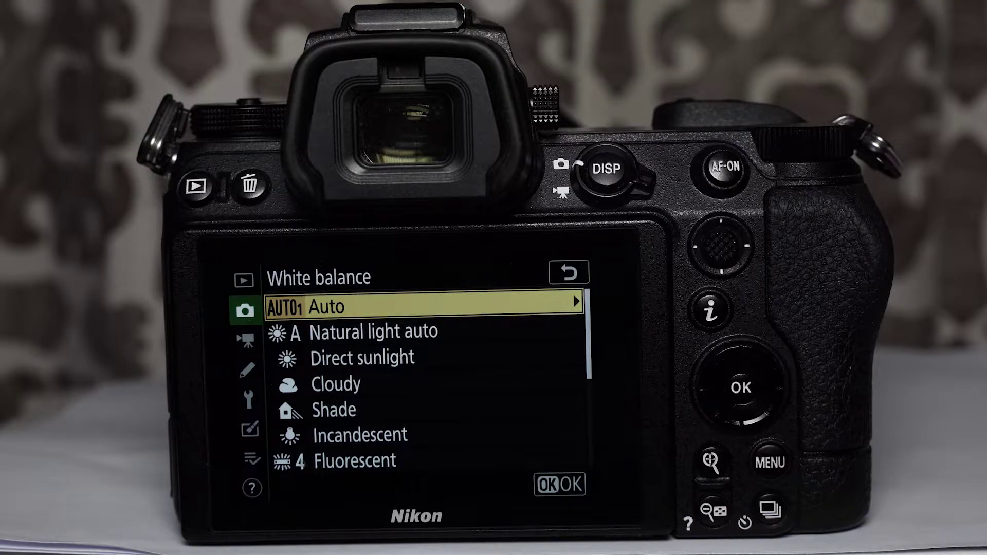